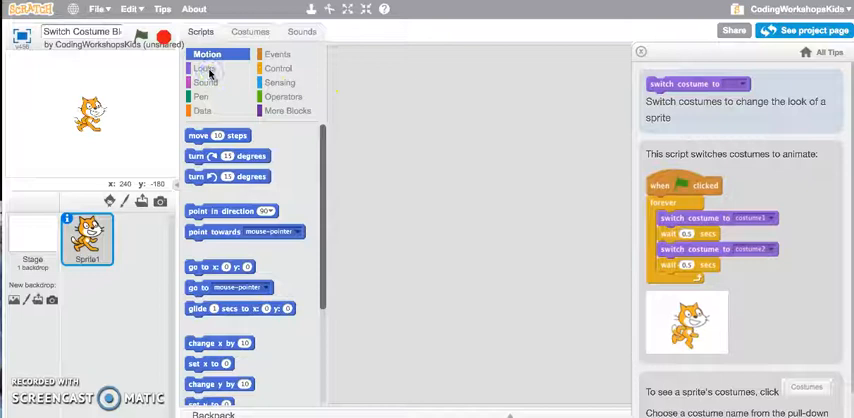
# - Show the Looks block category with the switch costume blocks
pyautogui.click(204, 68)
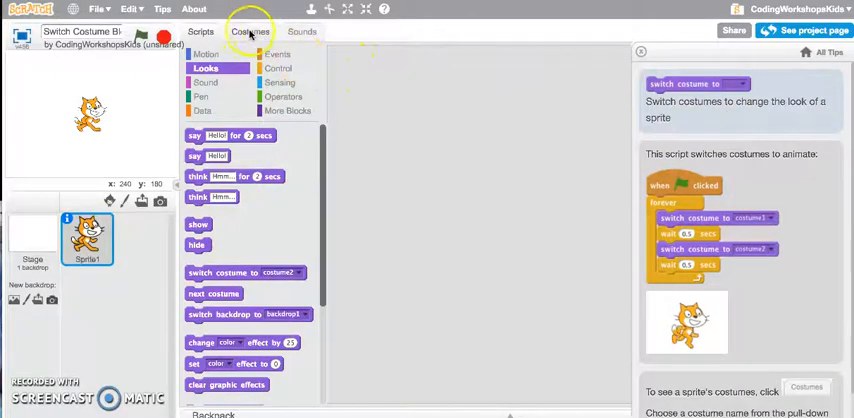
# - Compare the cat's costume1 and costume2 in the Costumes list, ending on costume2
pyautogui.click(248, 32)
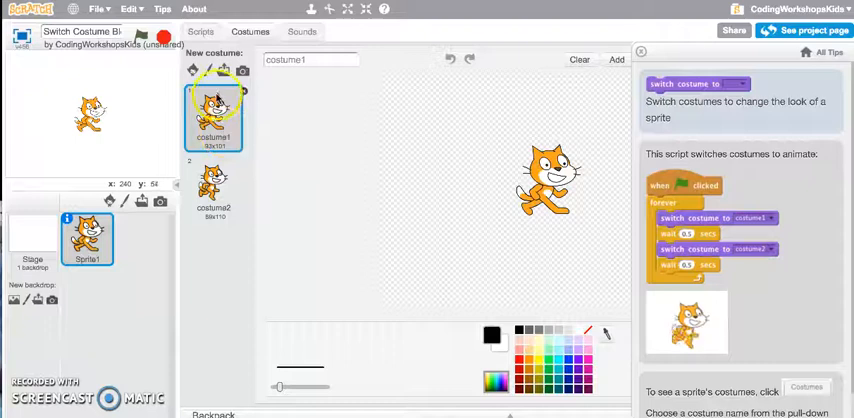
pyautogui.click(212, 184)
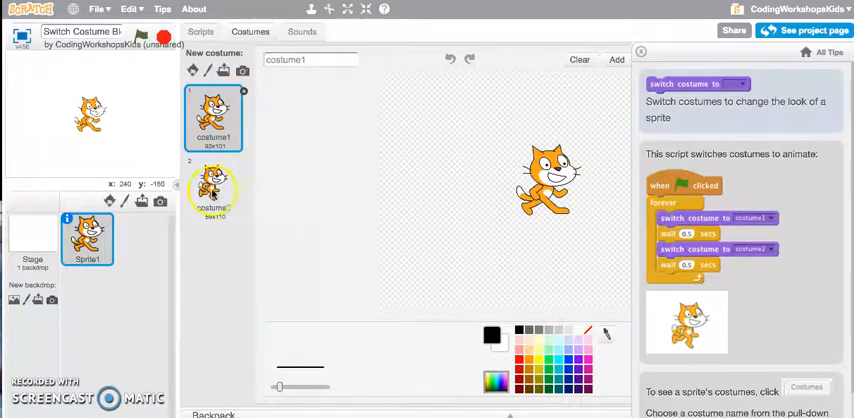
pyautogui.click(212, 190)
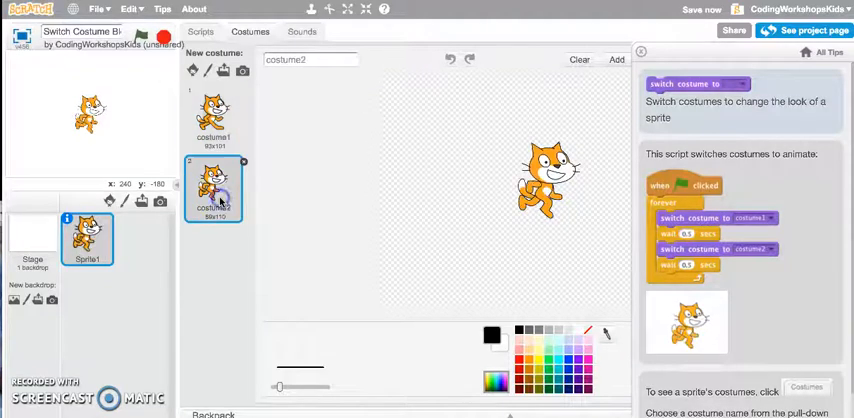
pyautogui.click(212, 116)
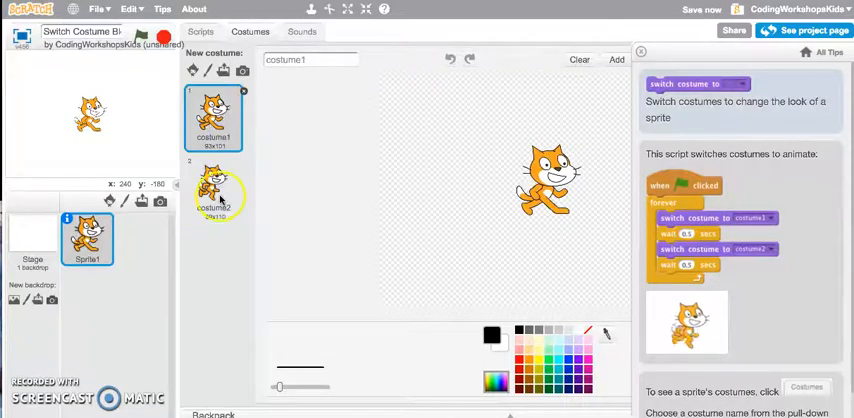
pyautogui.click(212, 118)
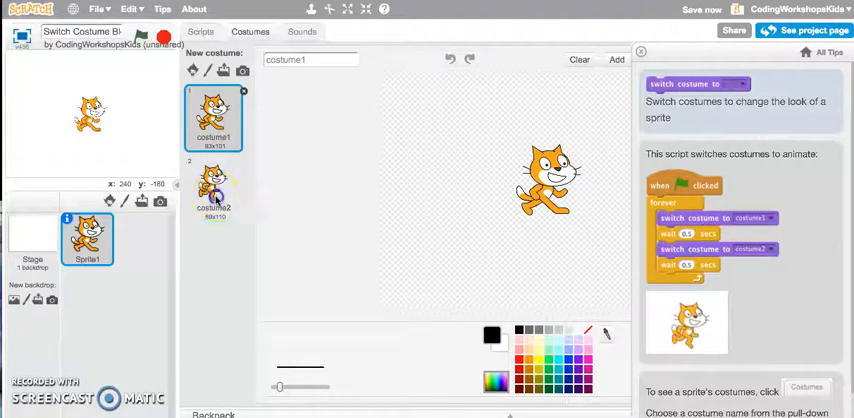
pyautogui.click(212, 190)
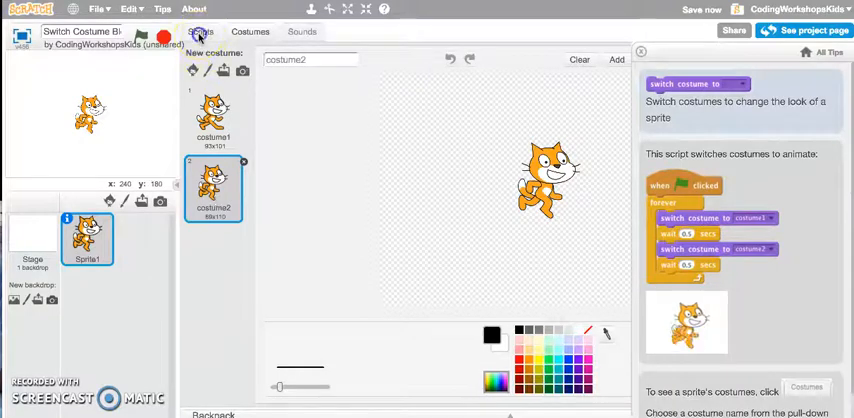
# - Return to the cat's scripts and close the tips panel
pyautogui.click(200, 32)
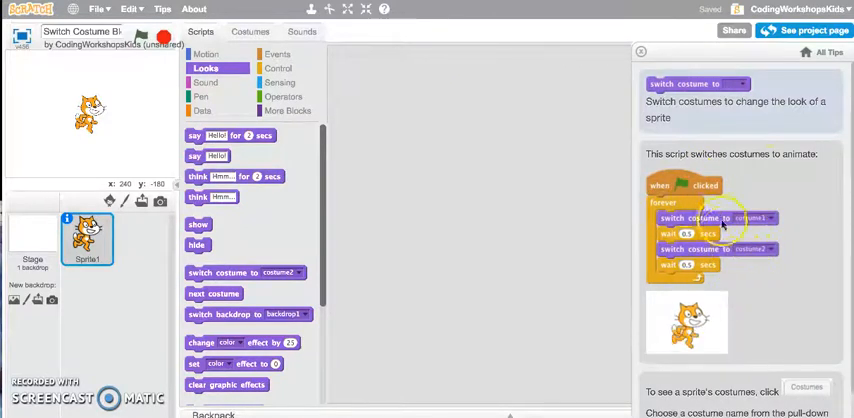
pyautogui.moveTo(724, 236)
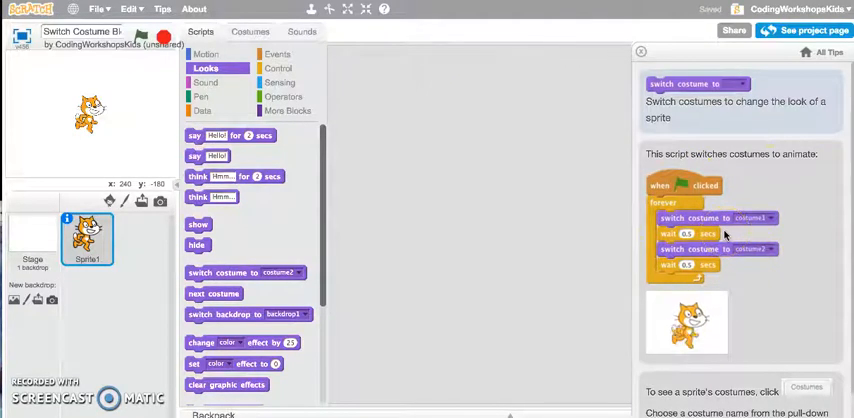
pyautogui.moveTo(596, 216)
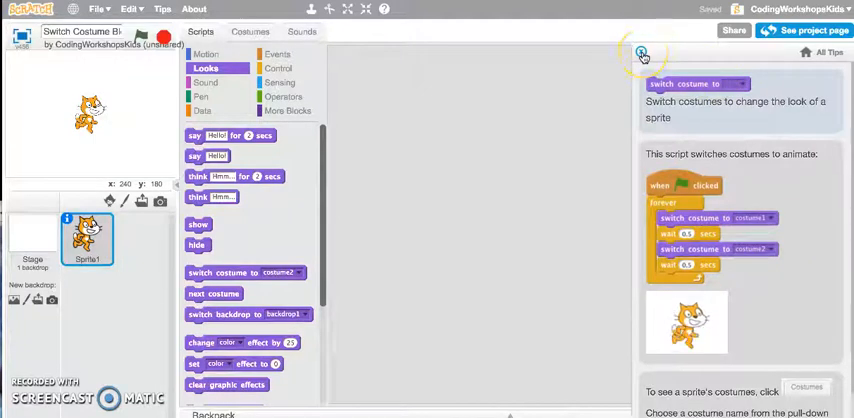
pyautogui.click(640, 52)
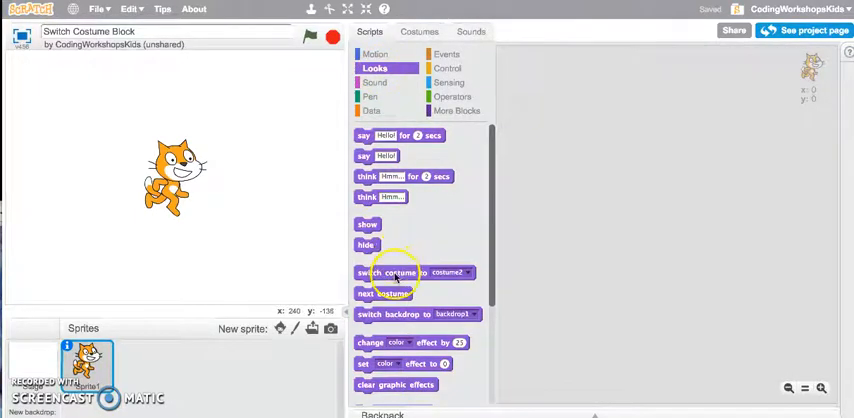
# - Place two switch costume blocks in the scripts, the first set to costume1
pyautogui.moveTo(390, 272); pyautogui.dragTo(568, 184)
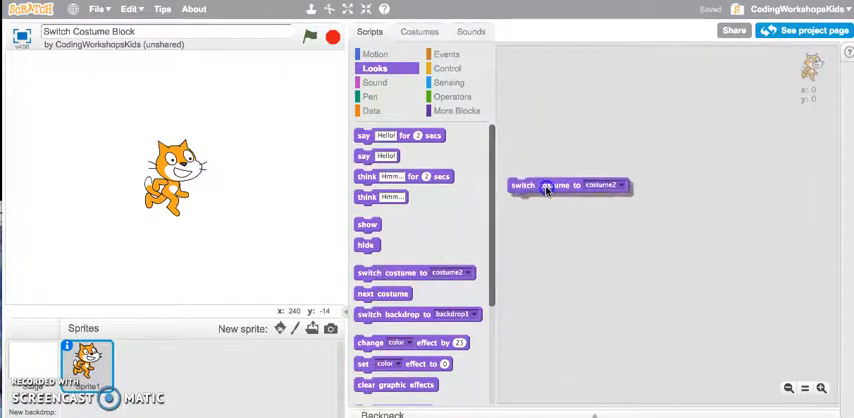
pyautogui.moveTo(568, 184); pyautogui.dragTo(588, 104)
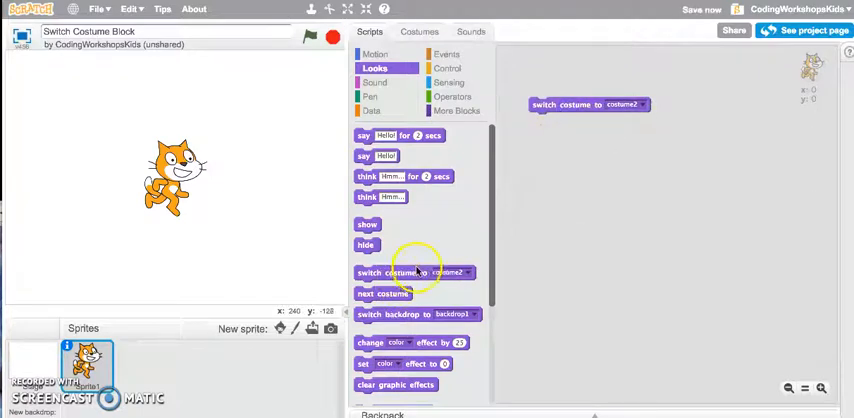
pyautogui.moveTo(410, 272); pyautogui.dragTo(588, 176)
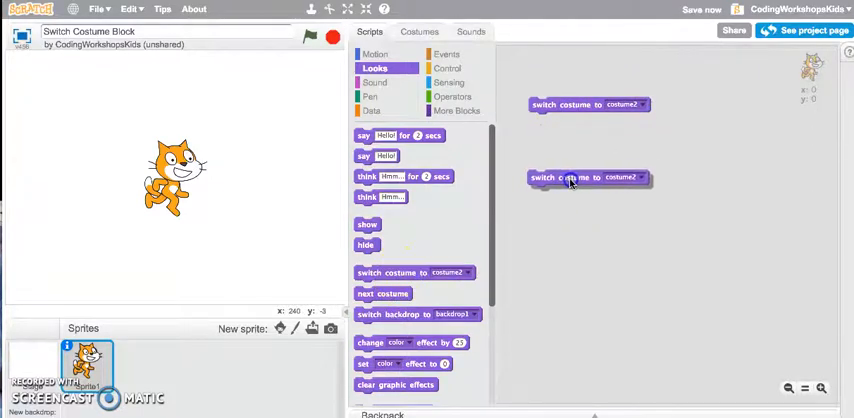
pyautogui.moveTo(644, 108)
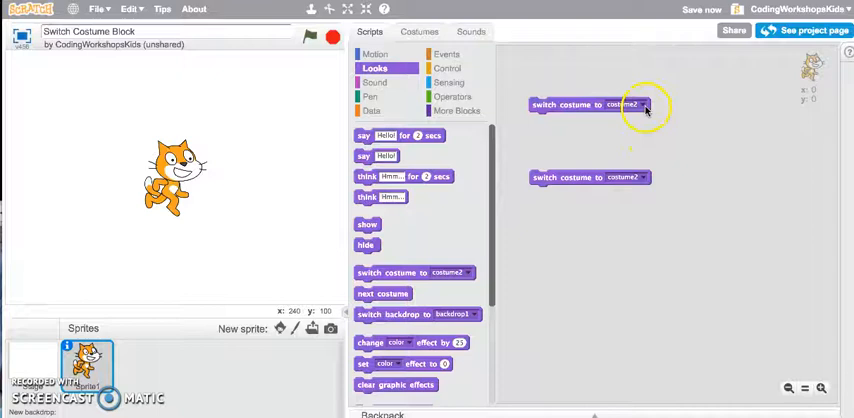
pyautogui.click(624, 104)
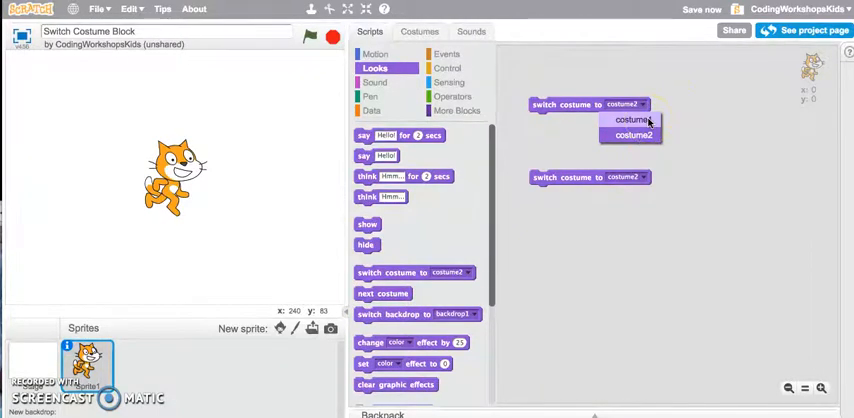
pyautogui.click(630, 120)
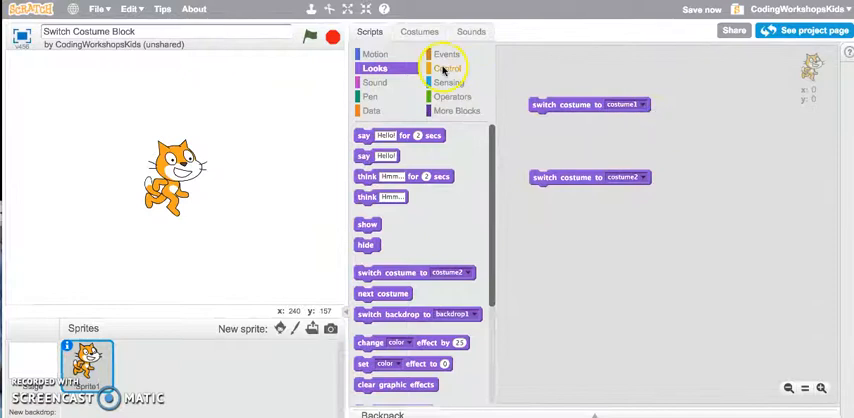
# - Check the costumes, then set the second switch costume block to costume2
pyautogui.click(420, 32)
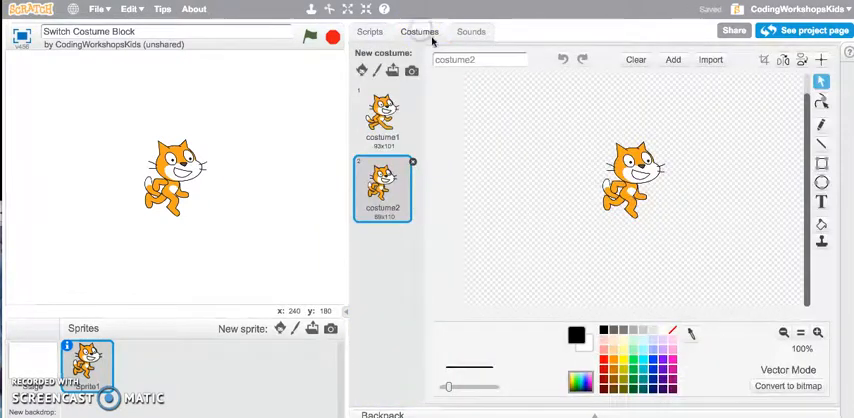
pyautogui.click(382, 116)
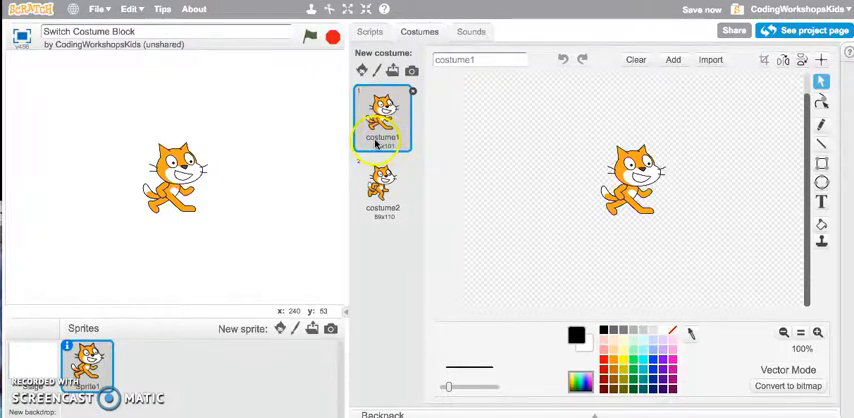
pyautogui.click(368, 32)
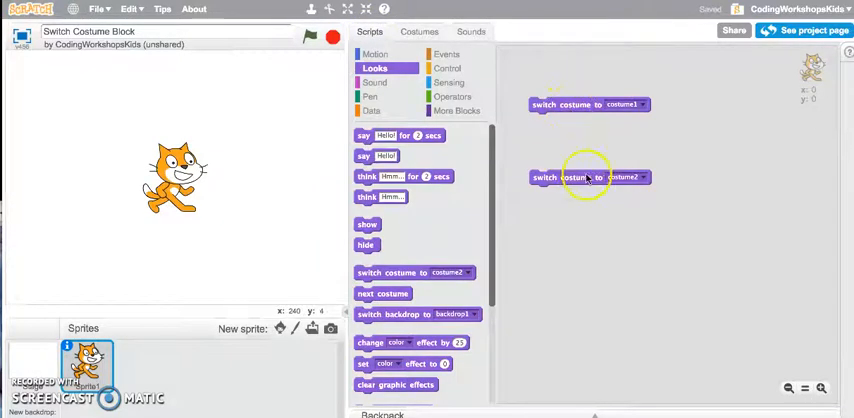
pyautogui.click(624, 176)
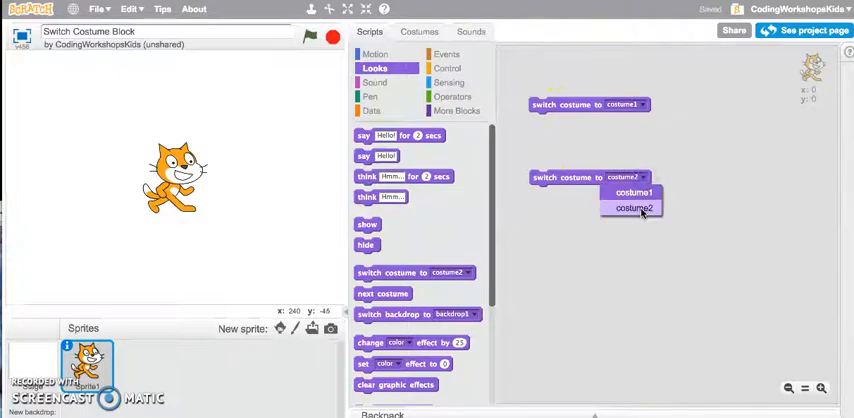
pyautogui.click(632, 208)
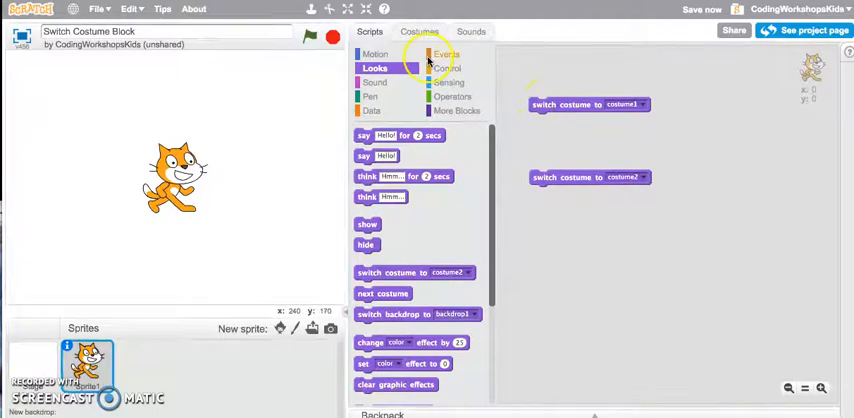
# - Glance at the cat's two costumes and return to the scripts
pyautogui.click(420, 32)
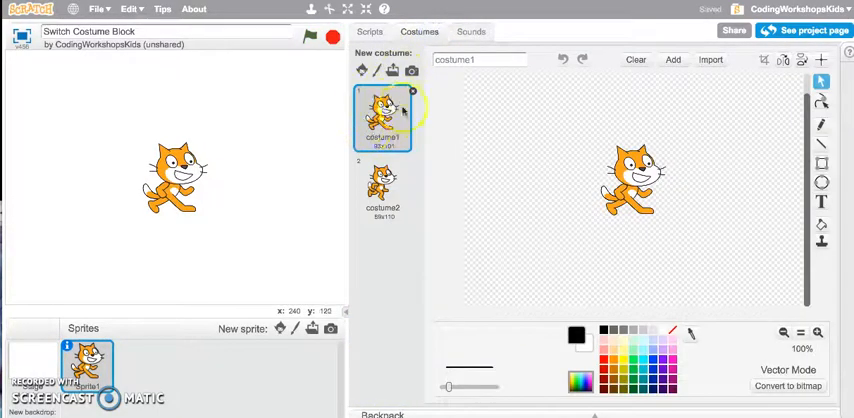
pyautogui.click(370, 32)
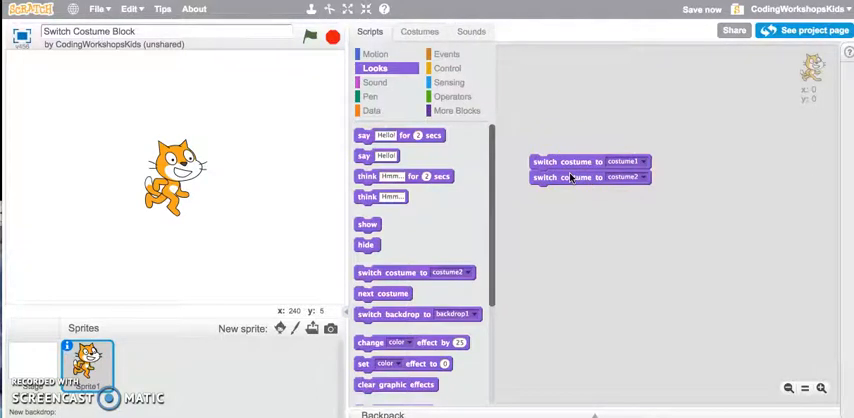
# - Insert a wait 1 secs block between the costume1 and costume2 blocks
pyautogui.click(622, 160)
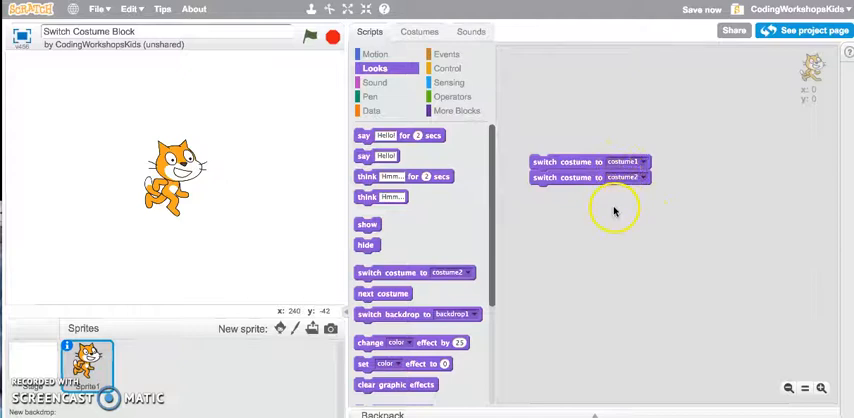
pyautogui.click(448, 68)
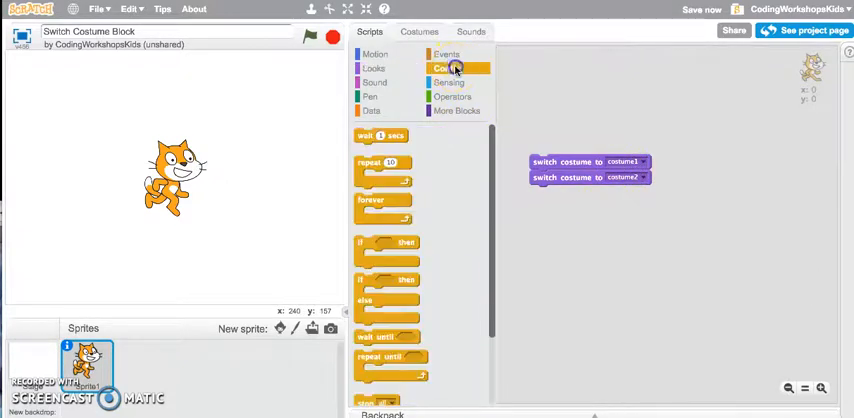
pyautogui.click(448, 68)
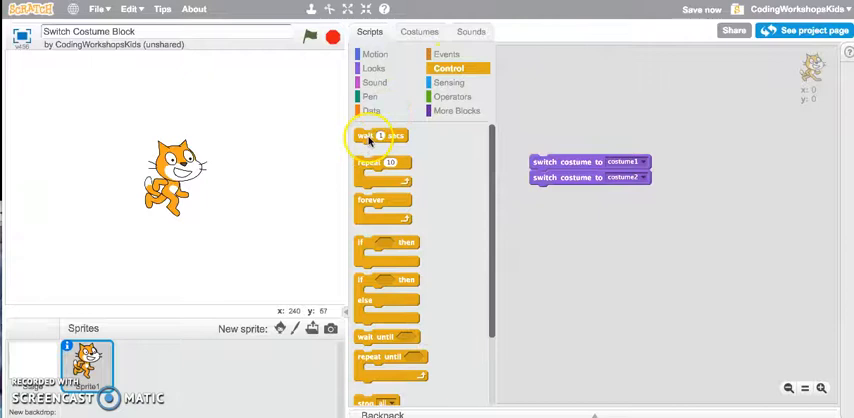
pyautogui.moveTo(368, 136); pyautogui.dragTo(528, 216)
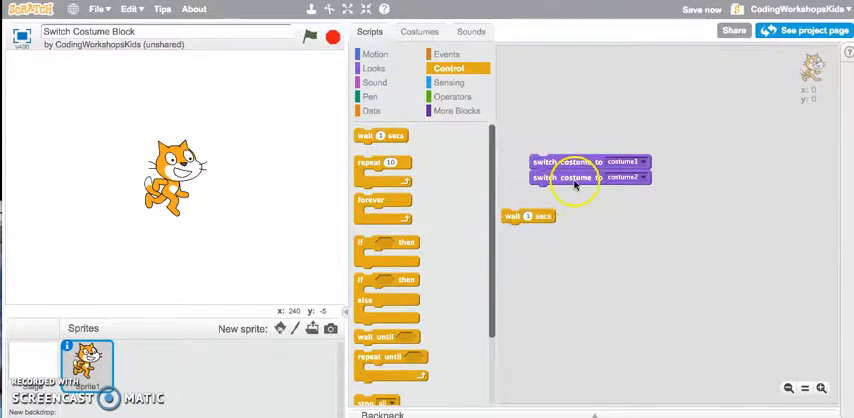
pyautogui.moveTo(576, 176); pyautogui.dragTo(632, 222)
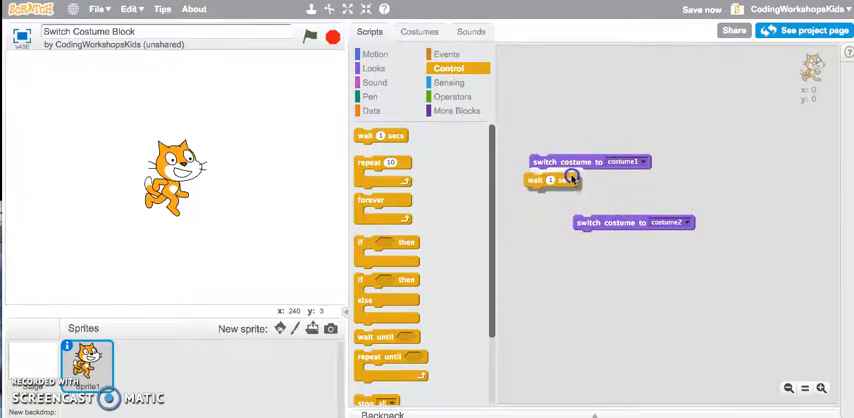
pyautogui.moveTo(632, 222); pyautogui.dragTo(596, 204)
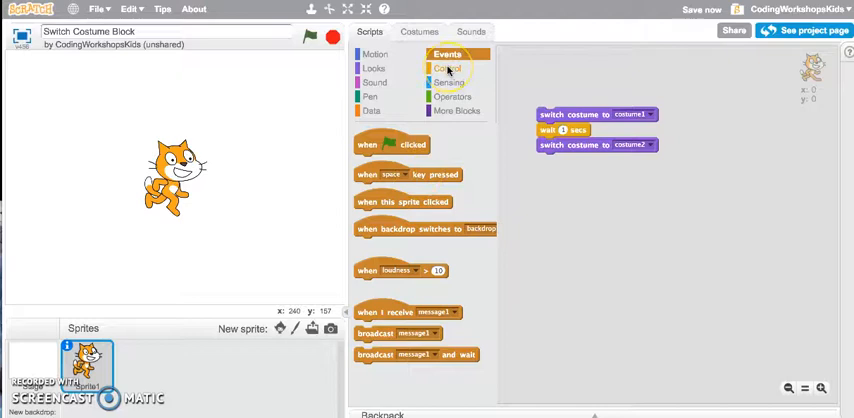
# - Wrap the stack in a forever loop with a second wait 1 secs at its end
pyautogui.click(448, 68)
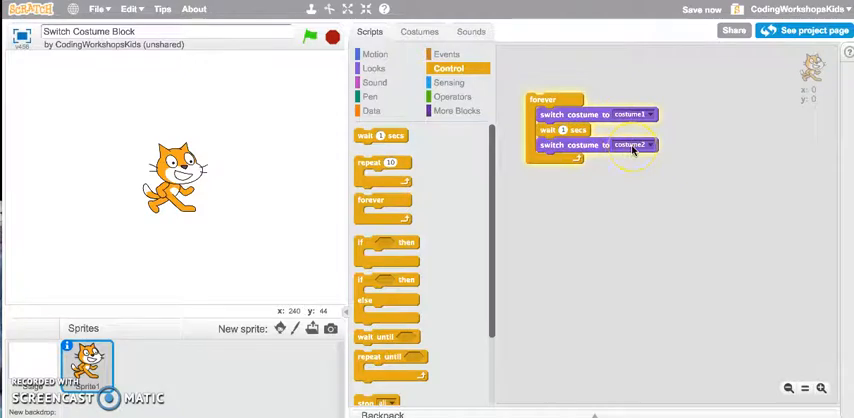
pyautogui.moveTo(470, 104)
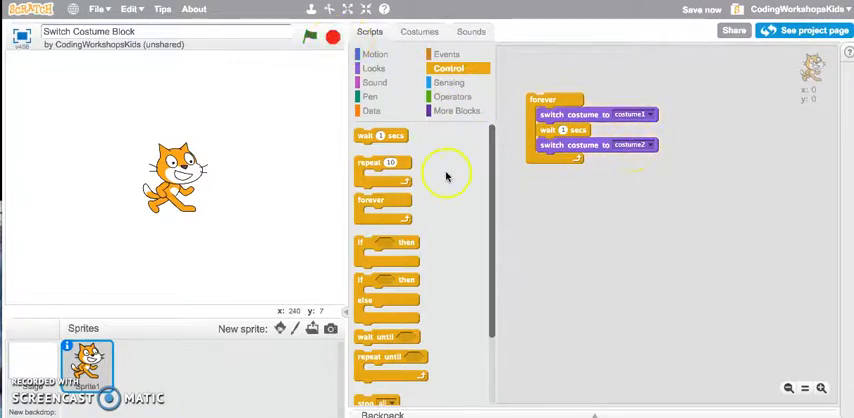
pyautogui.moveTo(384, 136); pyautogui.dragTo(556, 166)
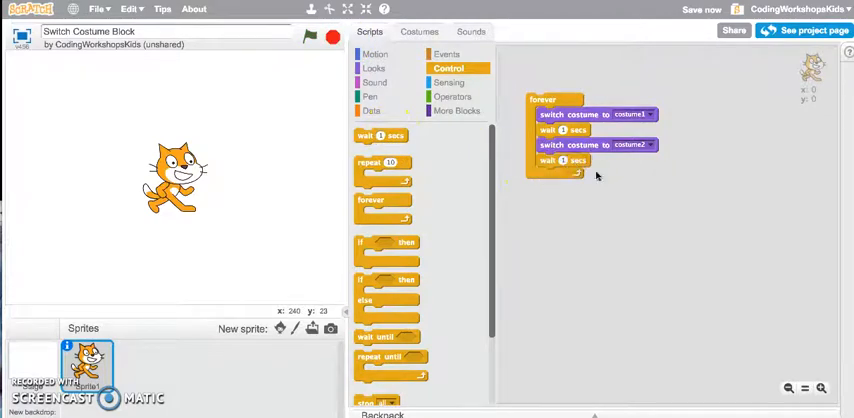
pyautogui.moveTo(640, 204)
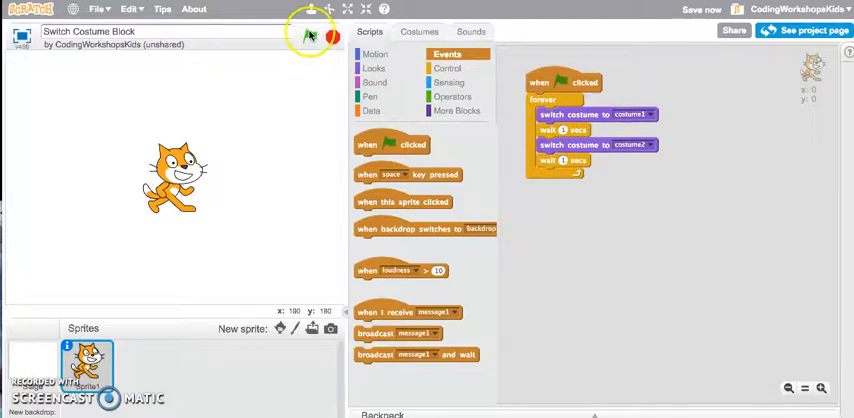
# - Run the costume-switching script from the green flag
pyautogui.click(312, 36)
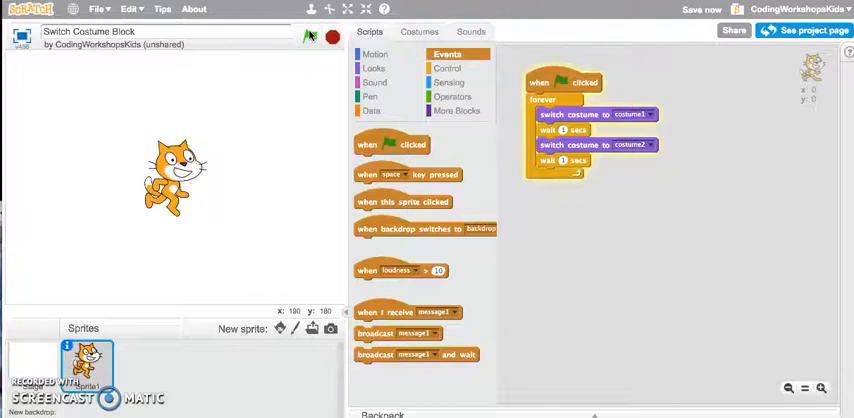
pyautogui.moveTo(508, 88)
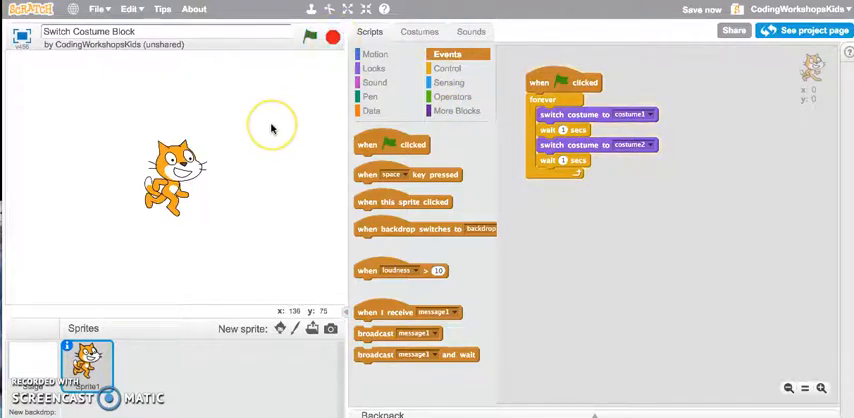
pyautogui.moveTo(272, 128)
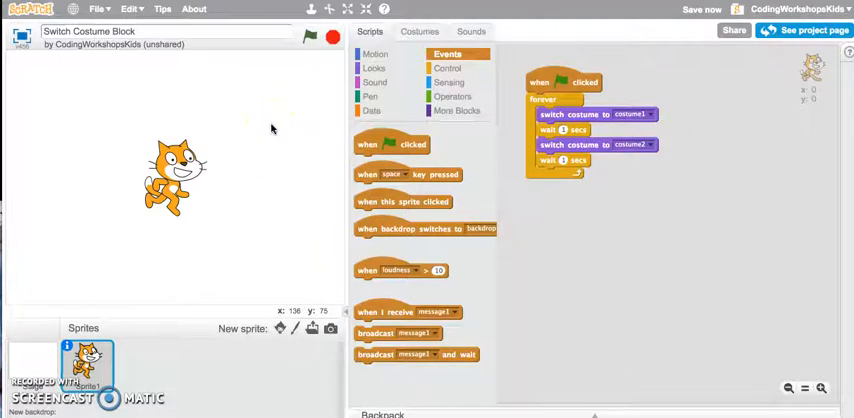